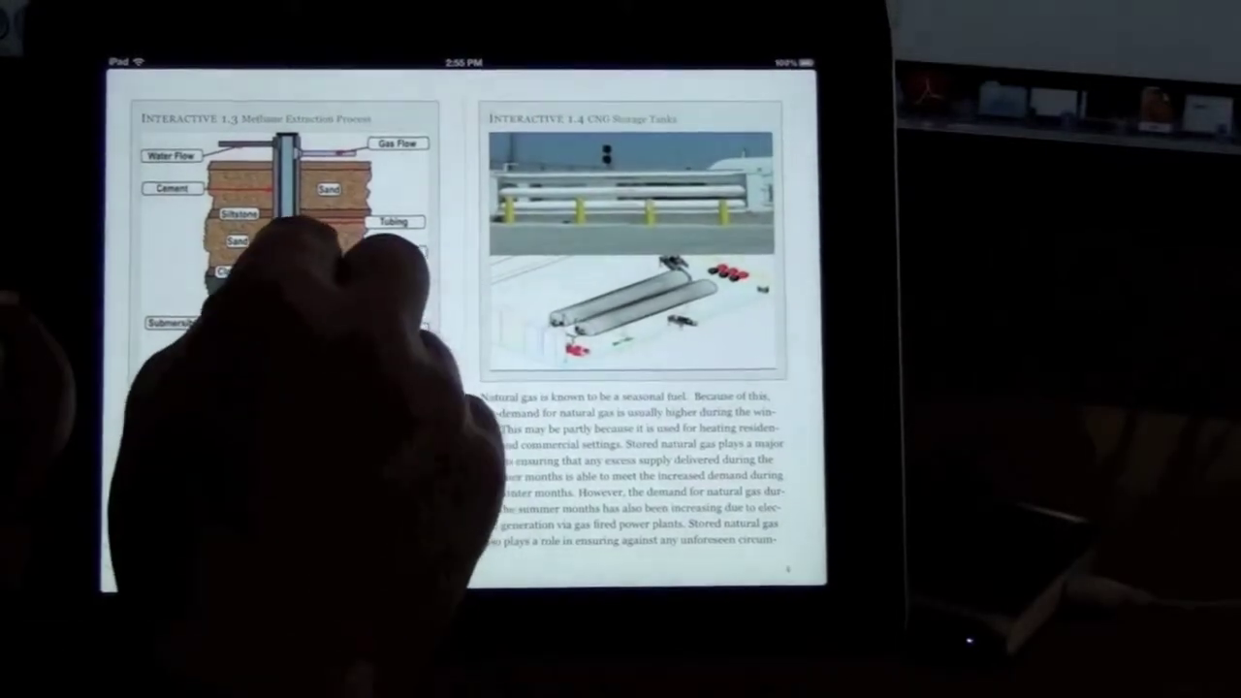
View the Interactive 1.6 gas reservoir diagram full screen, close it, and page on to Interactive 1.7
left_click(272, 223)
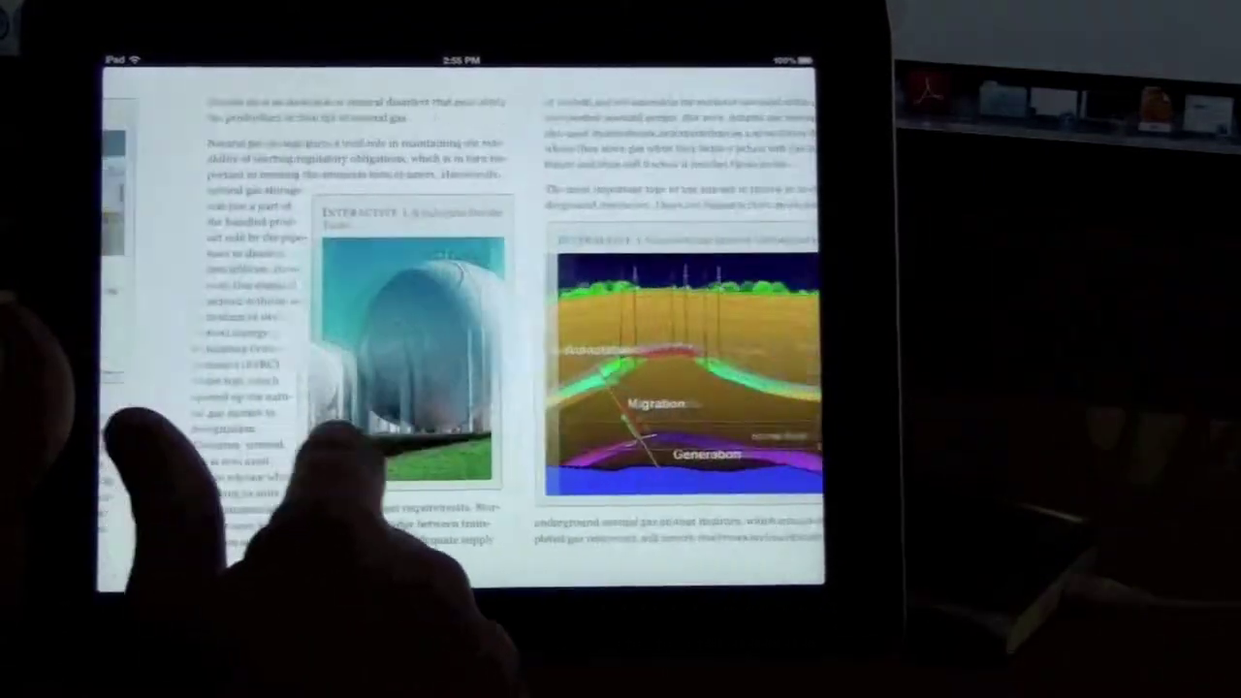
left_click(678, 368)
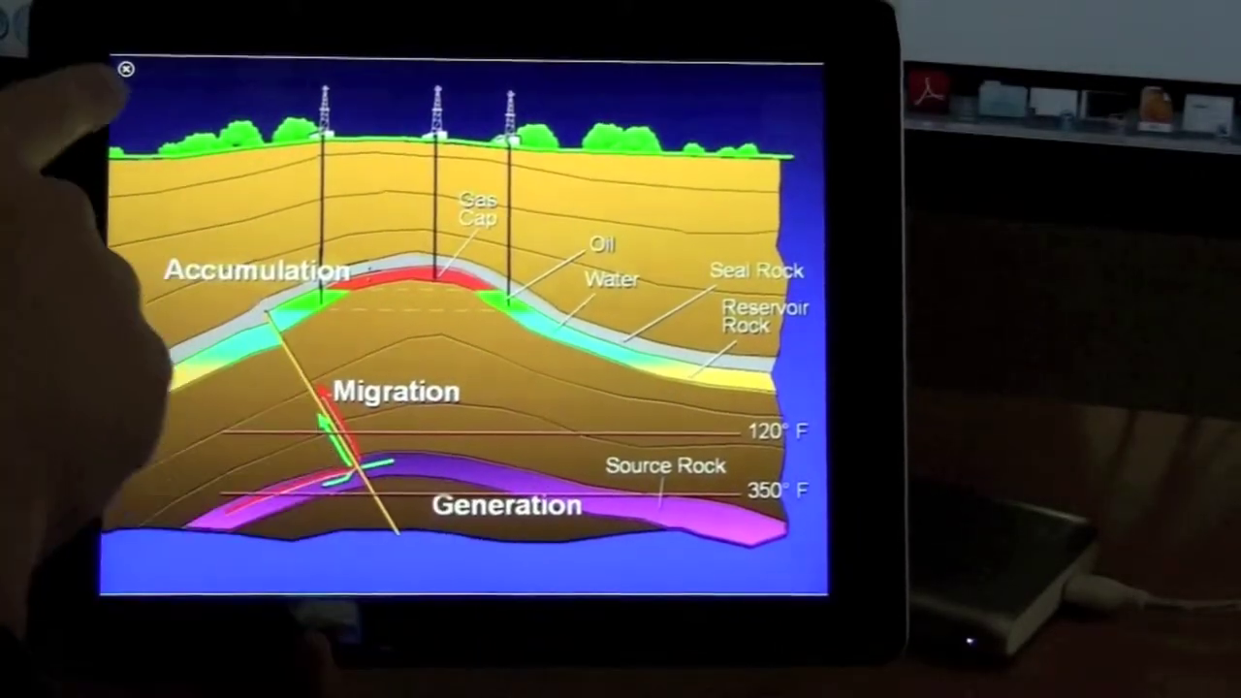
left_click(126, 68)
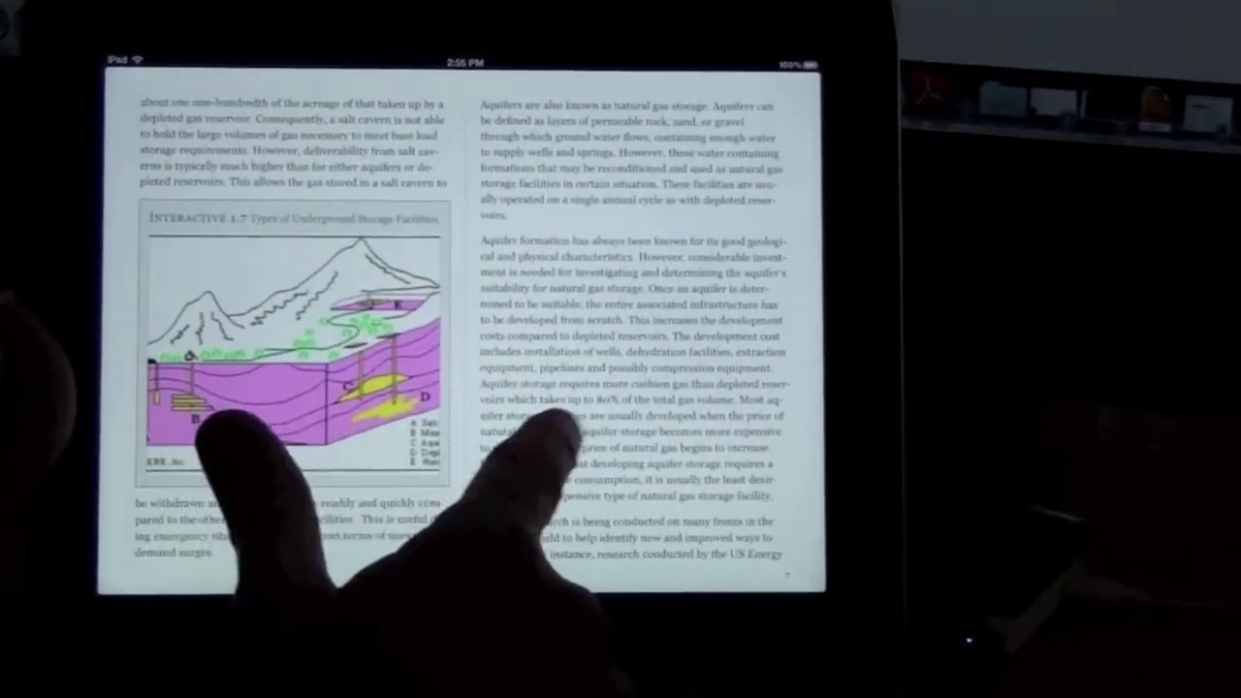
scroll("left", 3)
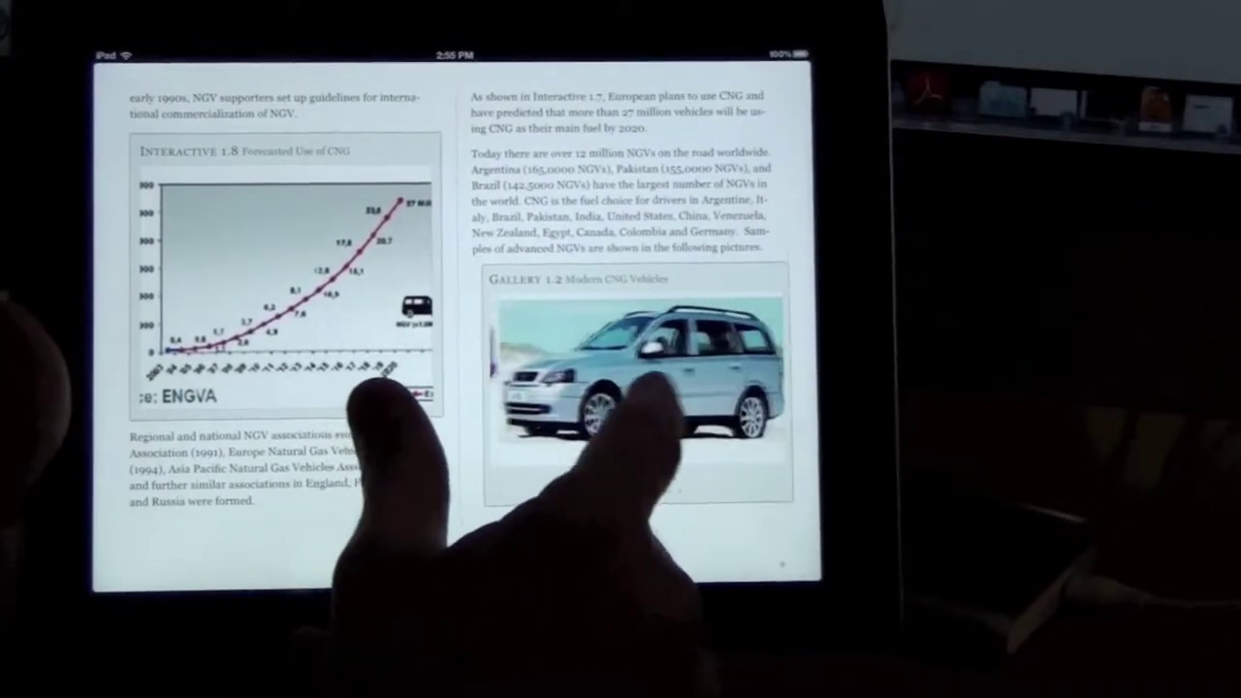
Turn the page to Interactive 1.8 vehicle growth chart and Gallery 1.2 Modern CNG Vehicles
scroll("left", 3)
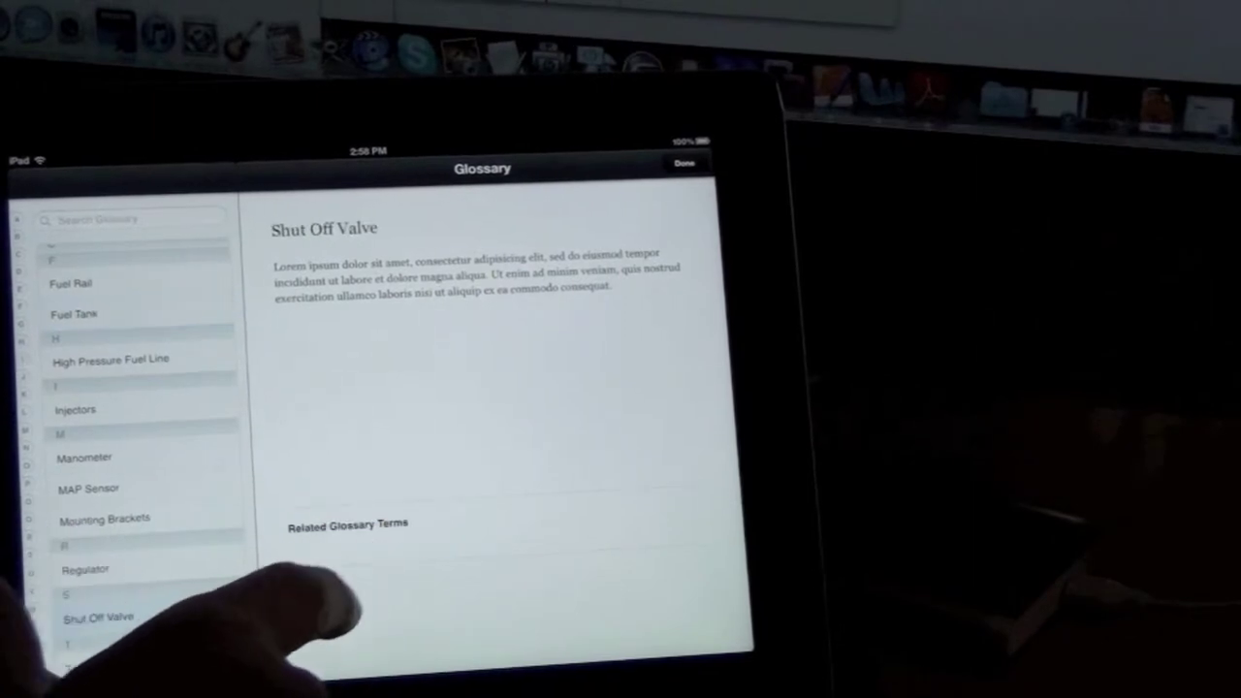
Show the glossary definition of the Shut Off Valve term
left_click(70, 314)
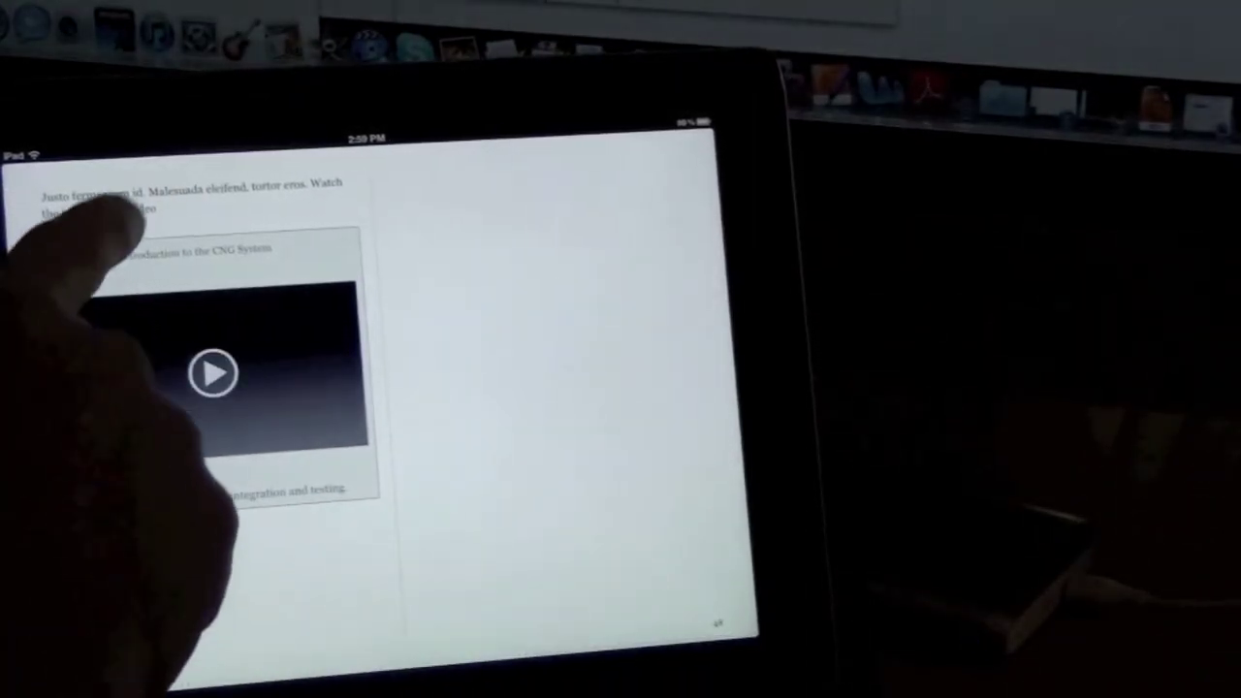
Start playing the Movie 4.1 Introduction to the CNG System widget
left_click(215, 377)
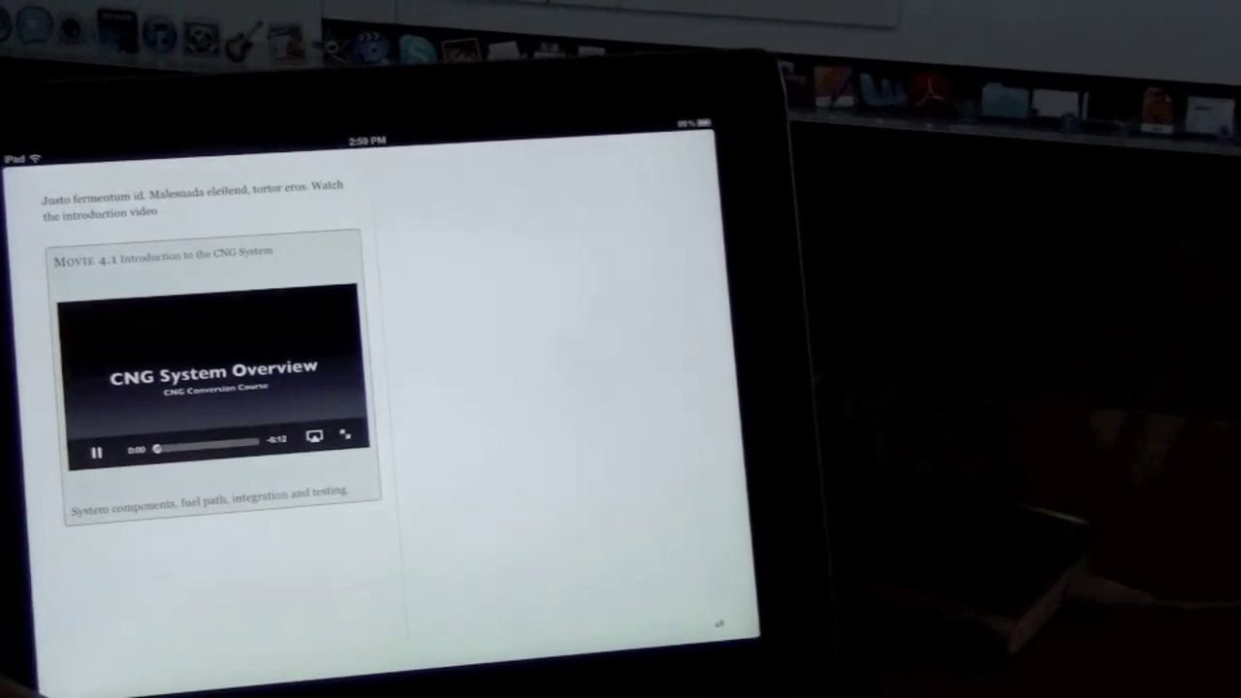